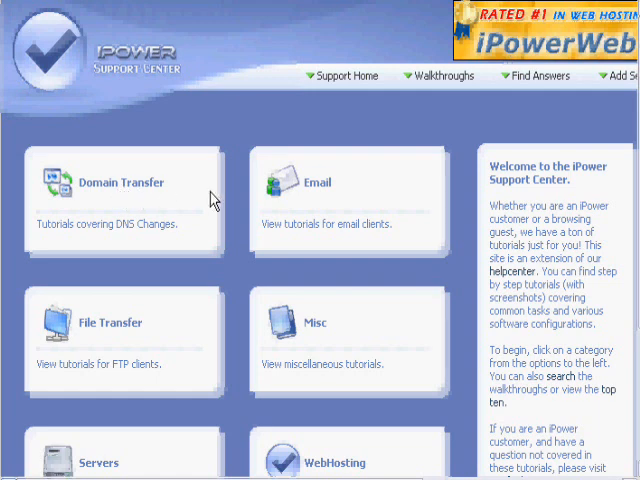
mouse_move(216, 204)
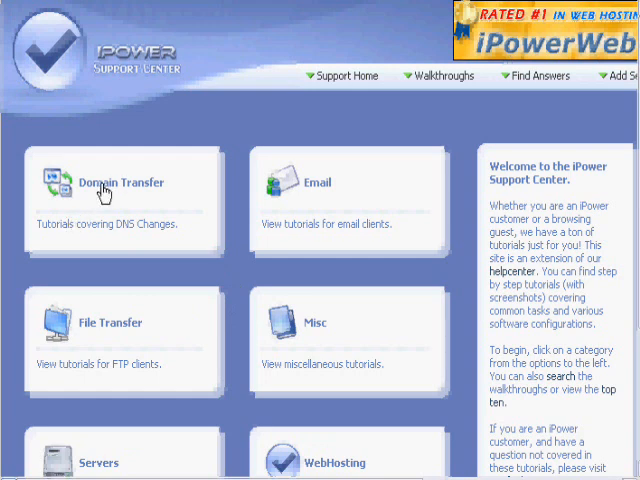
mouse_move(44, 228)
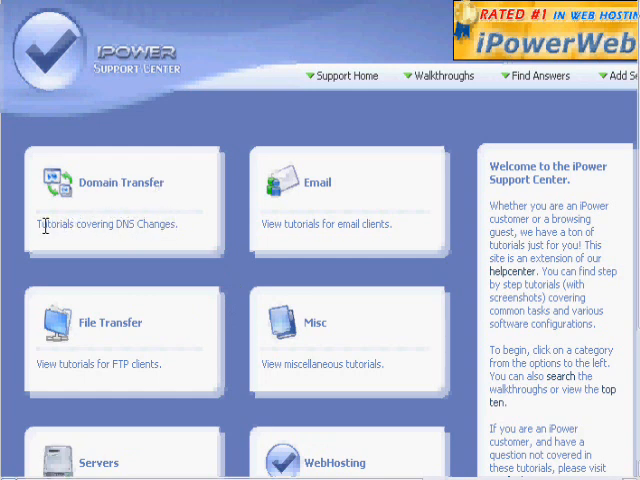
mouse_move(124, 224)
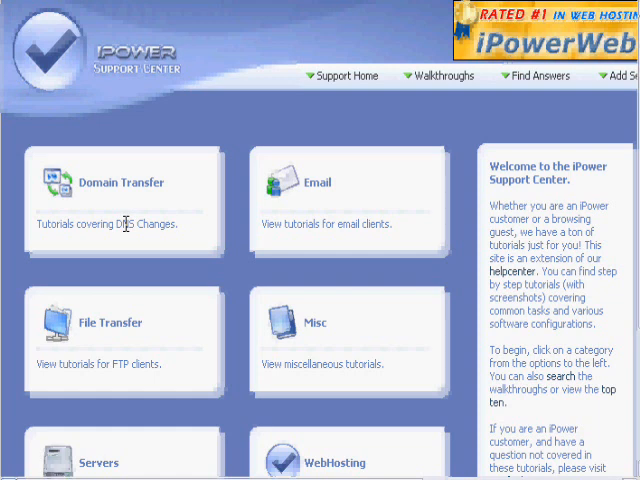
mouse_move(116, 188)
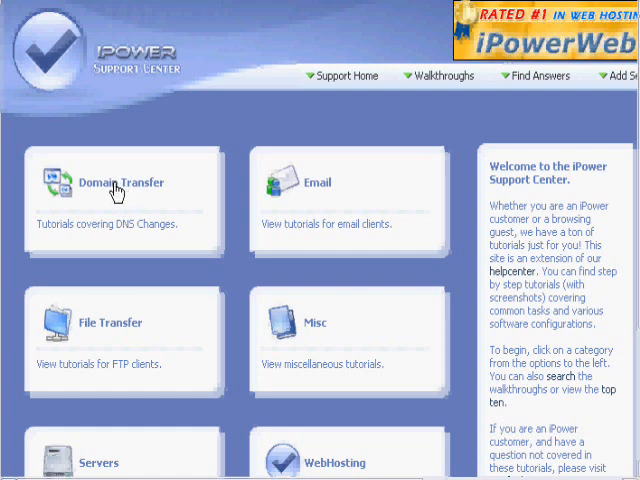
Browse the Domain Transfer tutorials list and choose Making DNS changes at Yahoo.com.
left_click(120, 182)
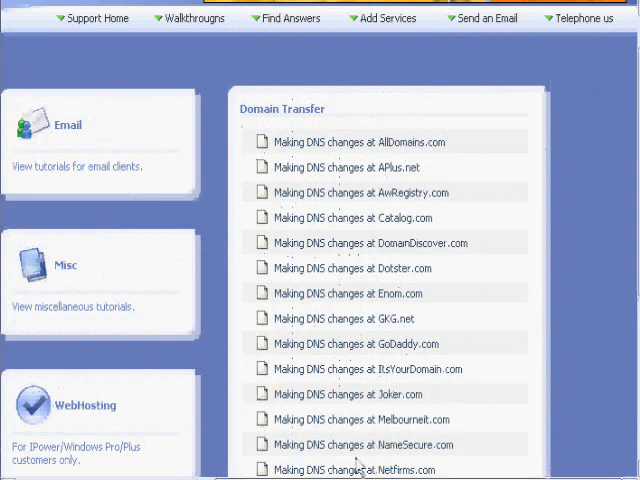
mouse_move(364, 176)
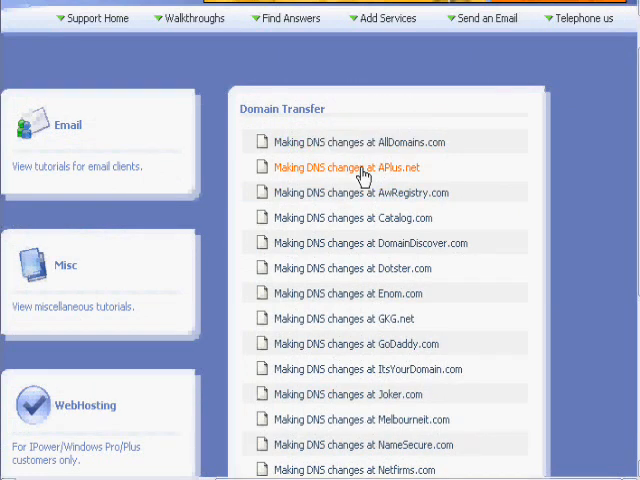
scroll("down", 3)
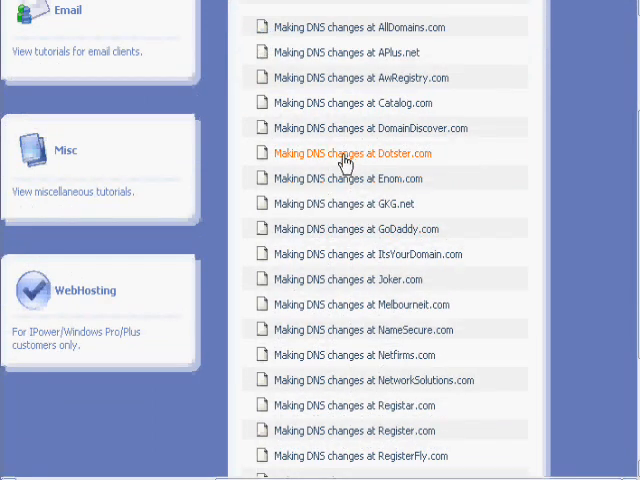
scroll("down", 3)
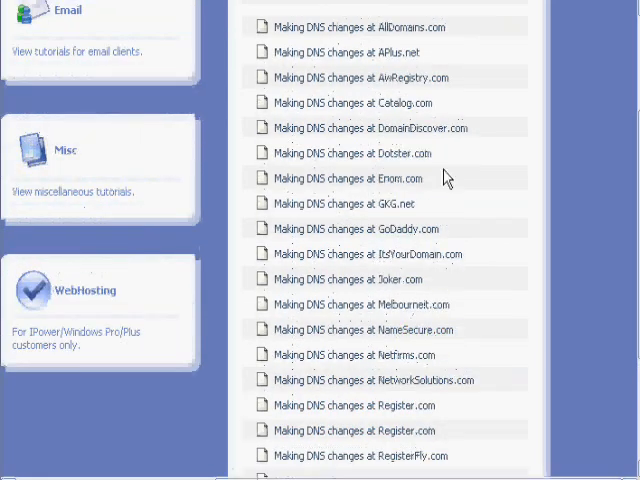
scroll("down", 3)
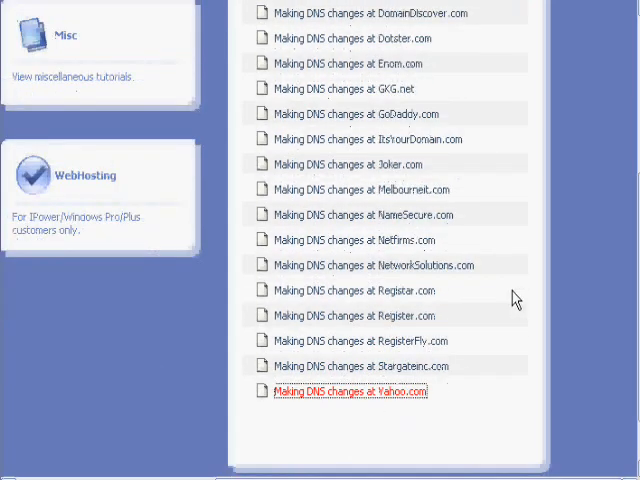
mouse_move(368, 404)
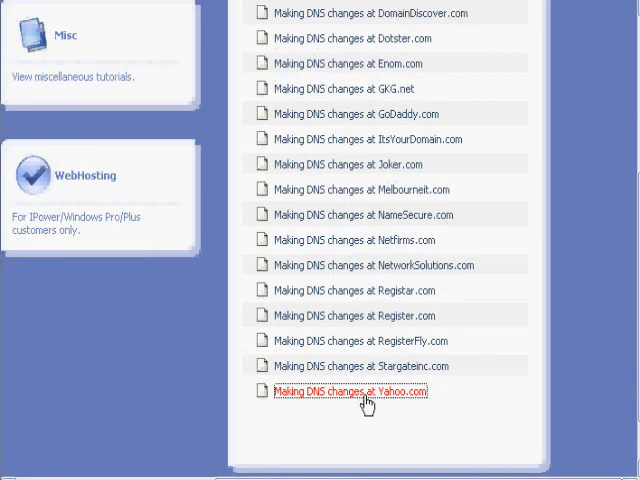
mouse_move(212, 58)
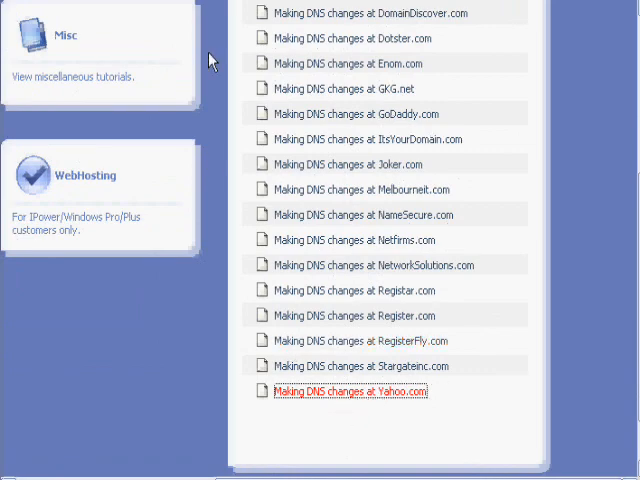
left_click(348, 392)
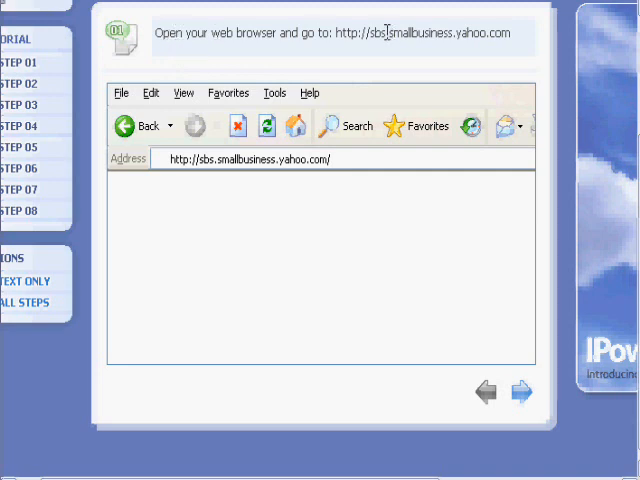
mouse_move(432, 236)
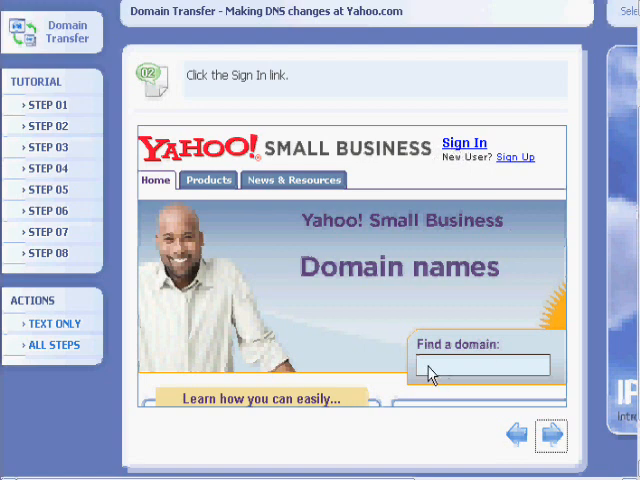
Advance to the next step of the Yahoo DNS change walkthrough.
left_click(464, 142)
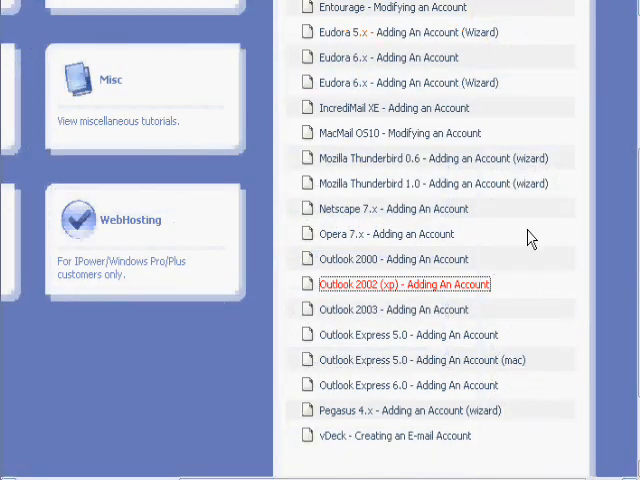
Browse the email client setup tutorials, then choose the File Transfer category.
scroll("down", 3)
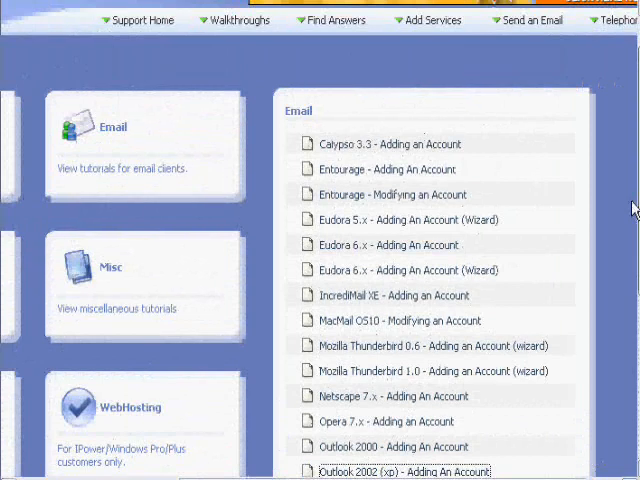
mouse_move(300, 112)
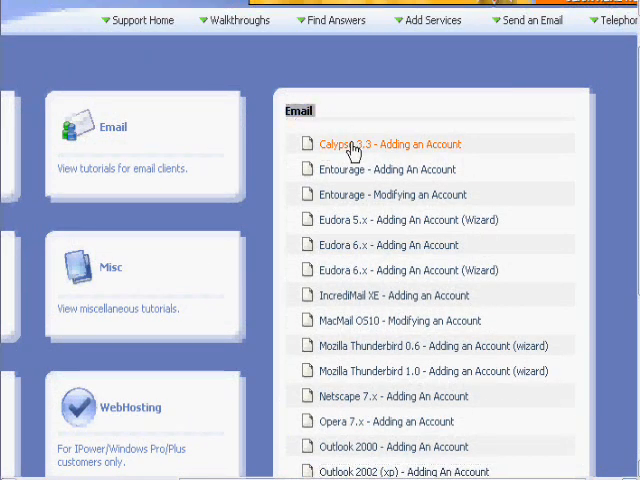
scroll("down", 3)
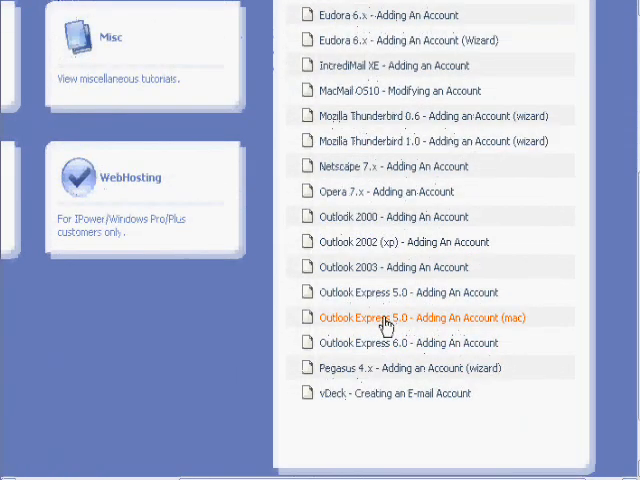
mouse_move(408, 298)
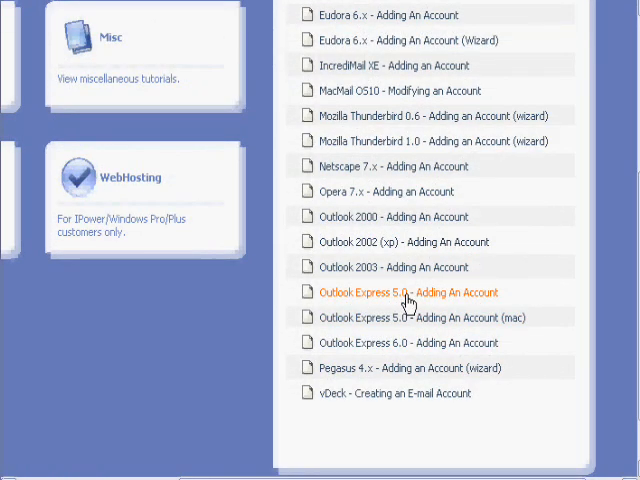
mouse_move(384, 248)
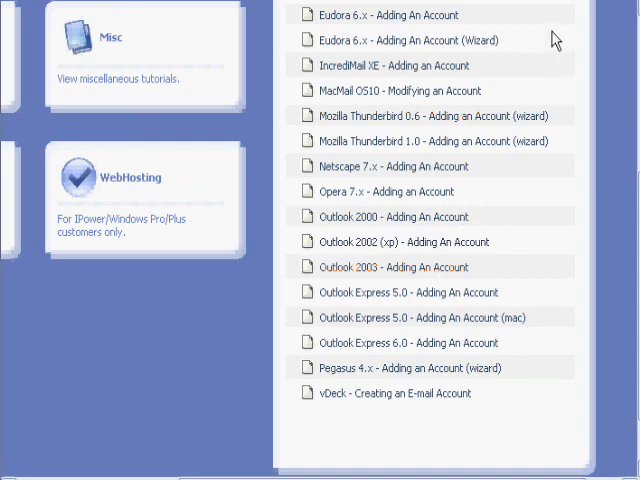
left_click(388, 240)
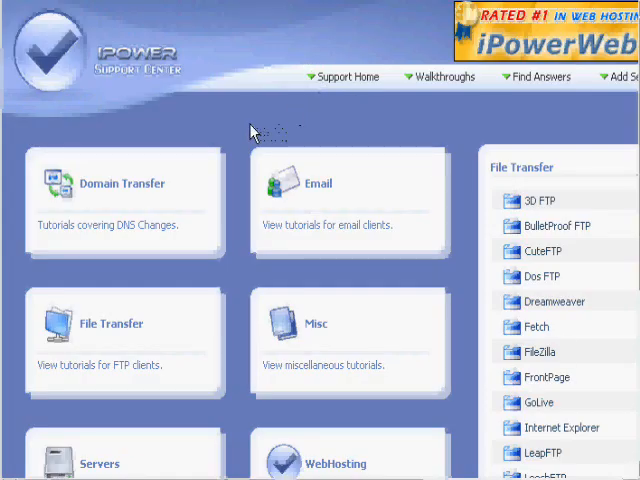
mouse_move(32, 148)
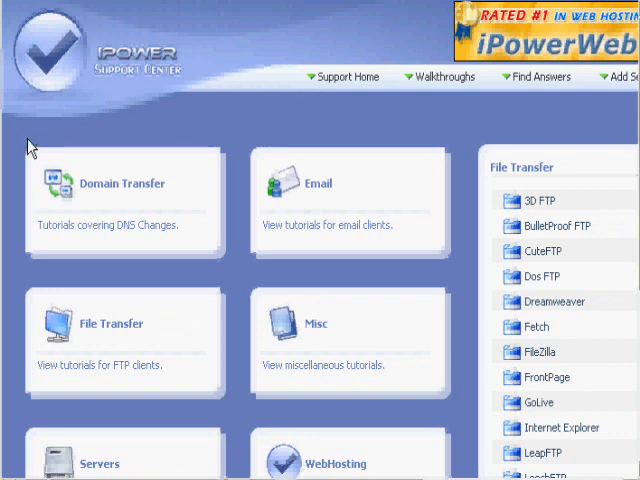
Scroll down the File Transfer list of FTP client tutorials.
scroll("down", 3)
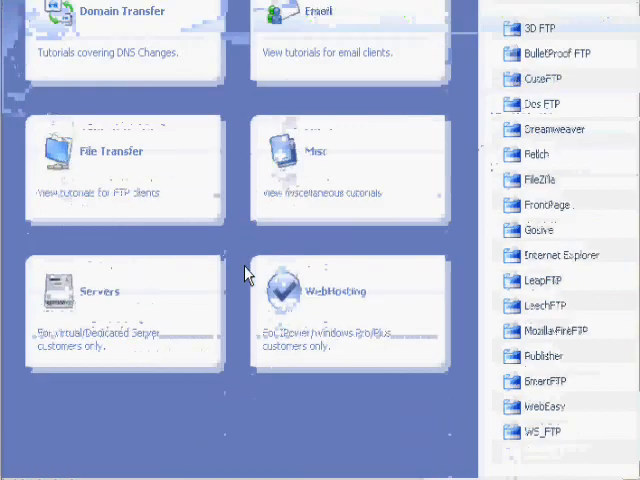